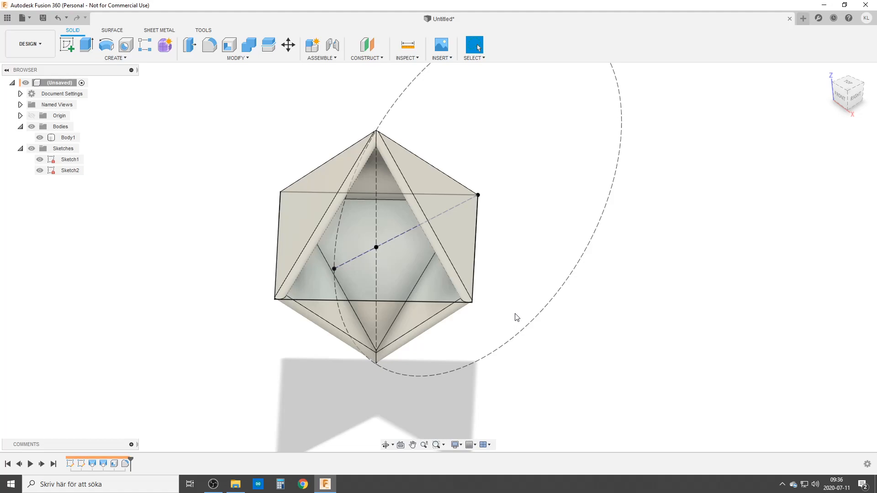
mouse_move(502, 330)
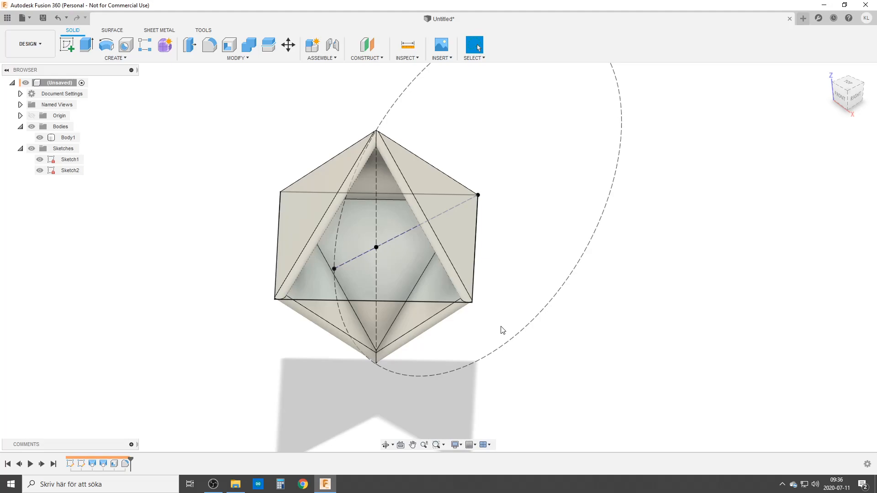
mouse_move(251, 335)
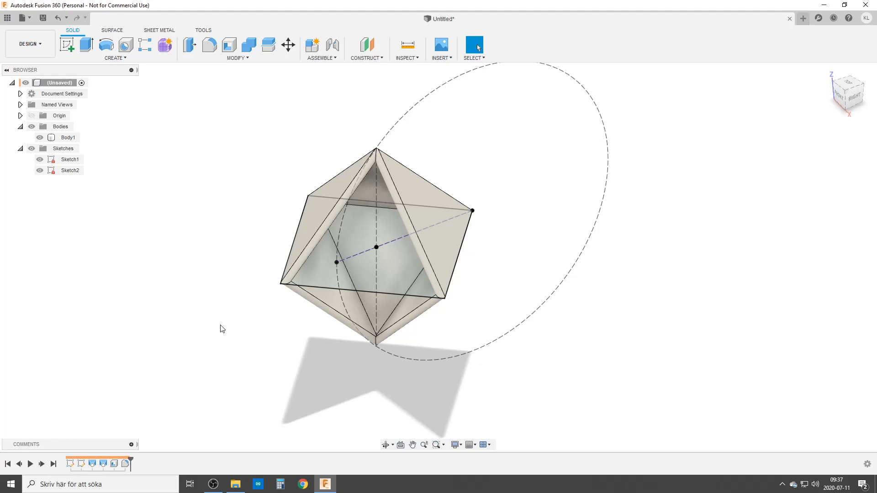
mouse_move(343, 115)
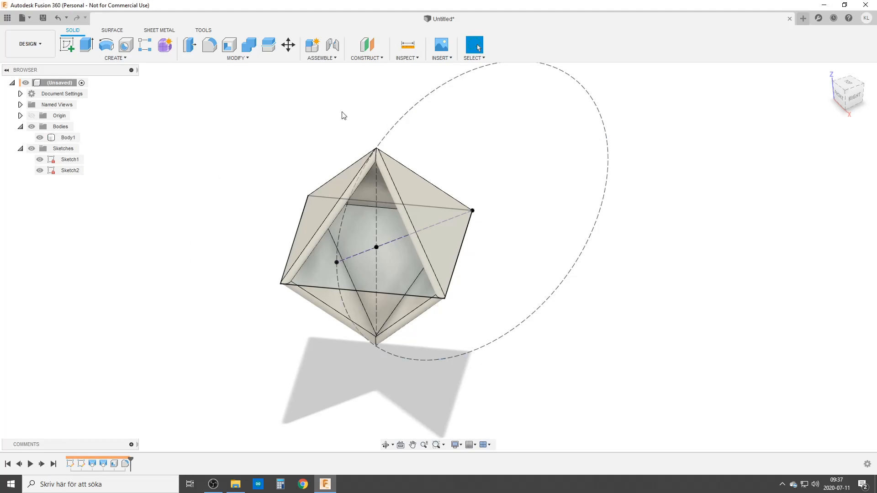
mouse_move(410, 128)
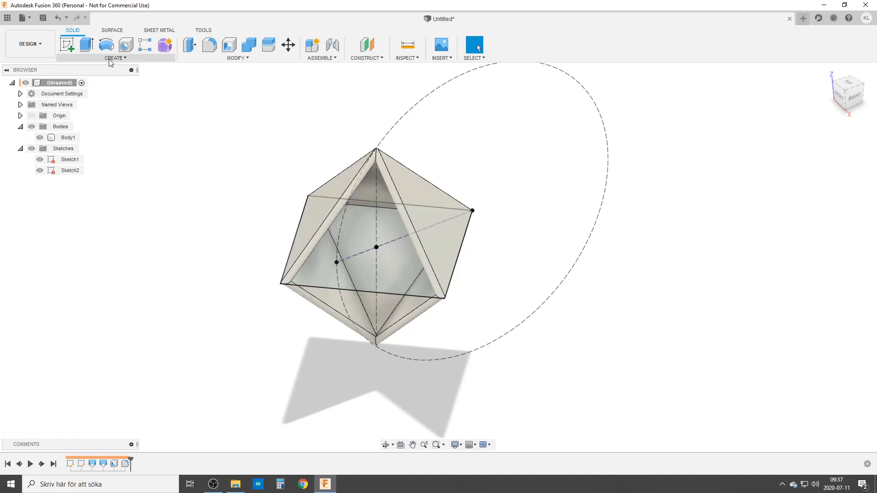
Create a new empty component named Part1 from the Create menu.
click(115, 58)
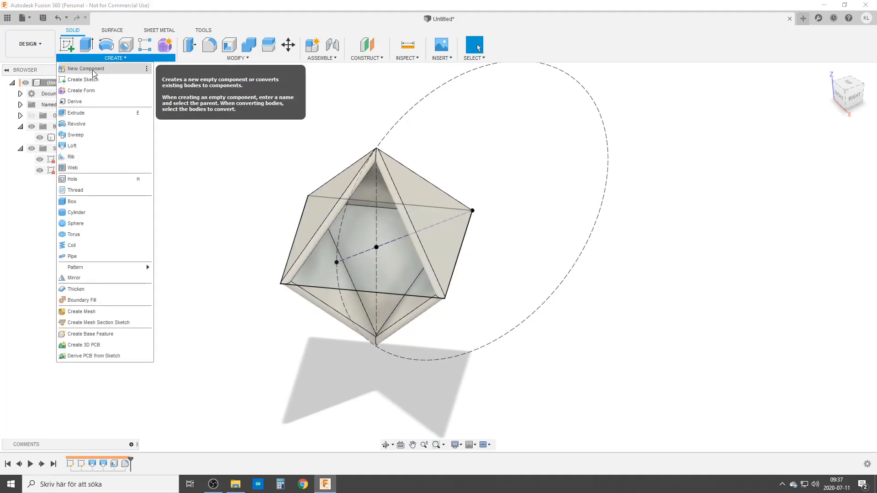
click(85, 68)
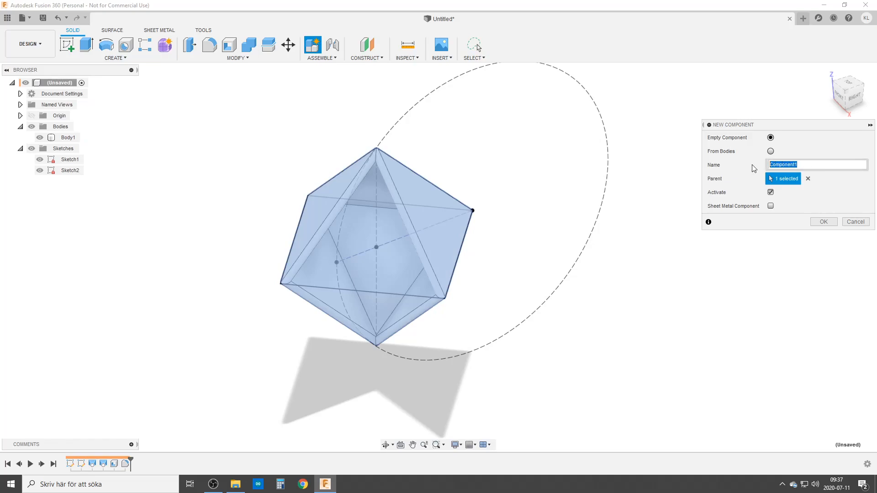
text(Part1)
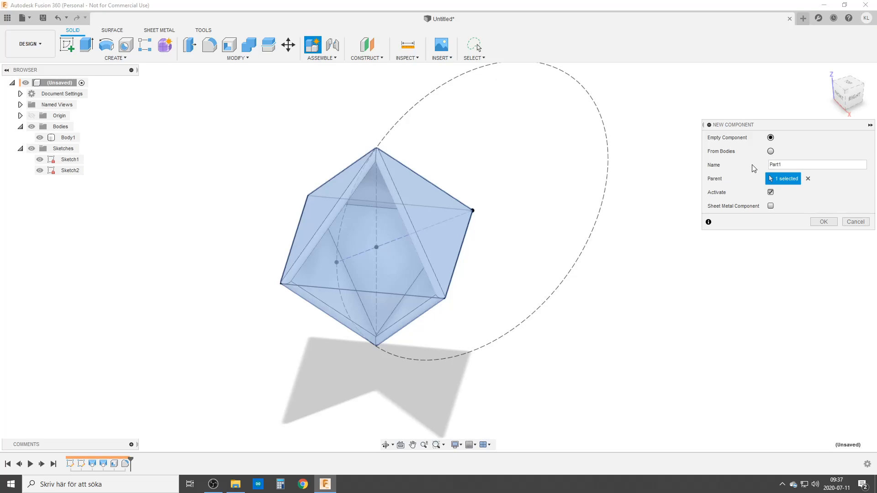
click(822, 221)
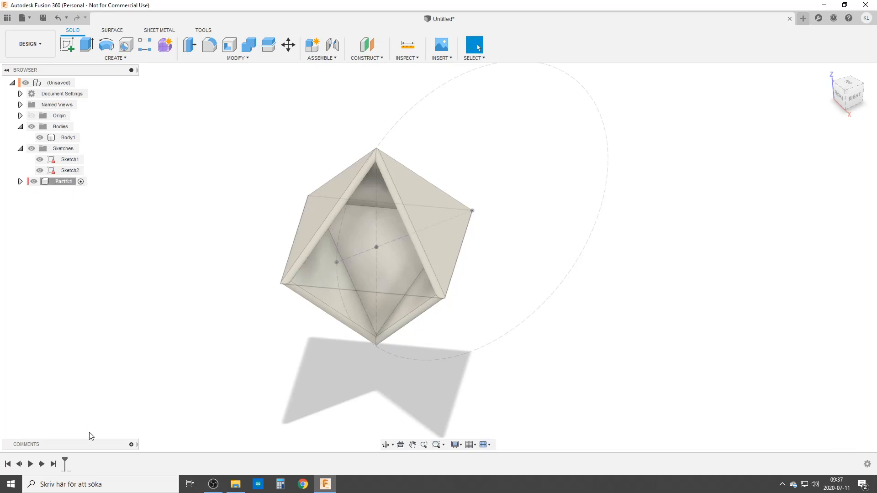
mouse_move(42, 245)
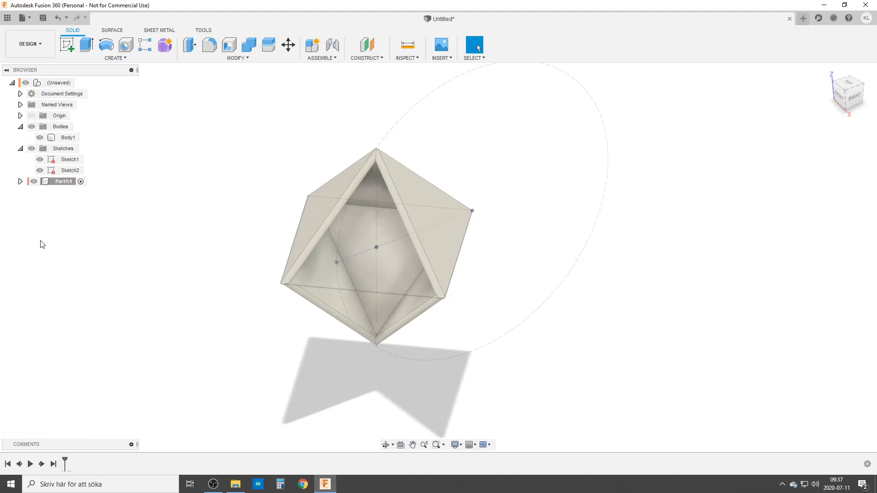
mouse_move(70, 200)
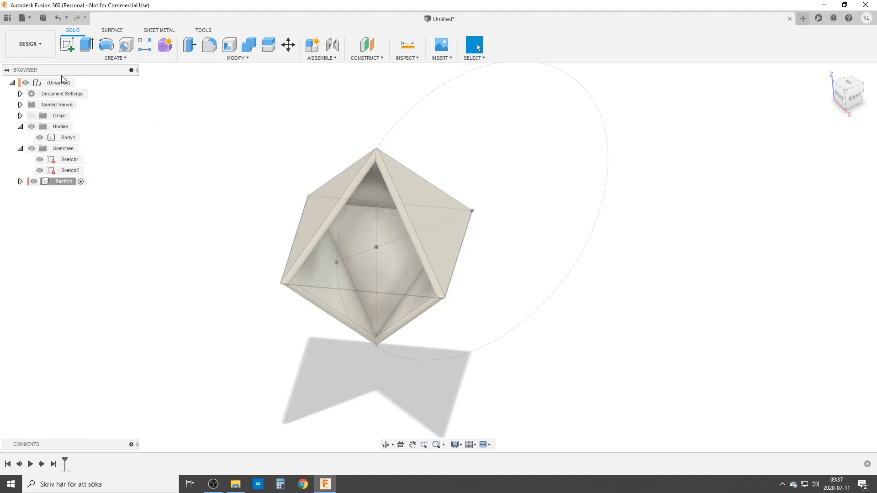
mouse_move(80, 85)
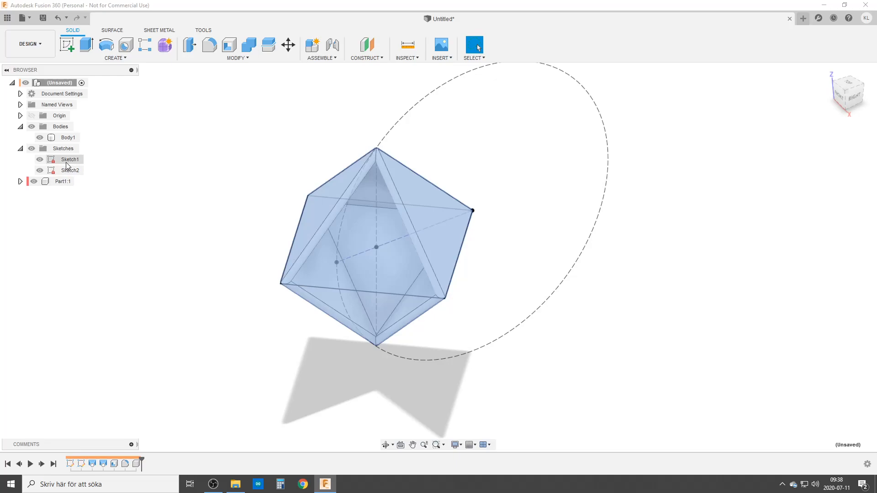
Drag Body1, Sketch1 and Sketch2 into Part1 and expand it to verify.
click(71, 159)
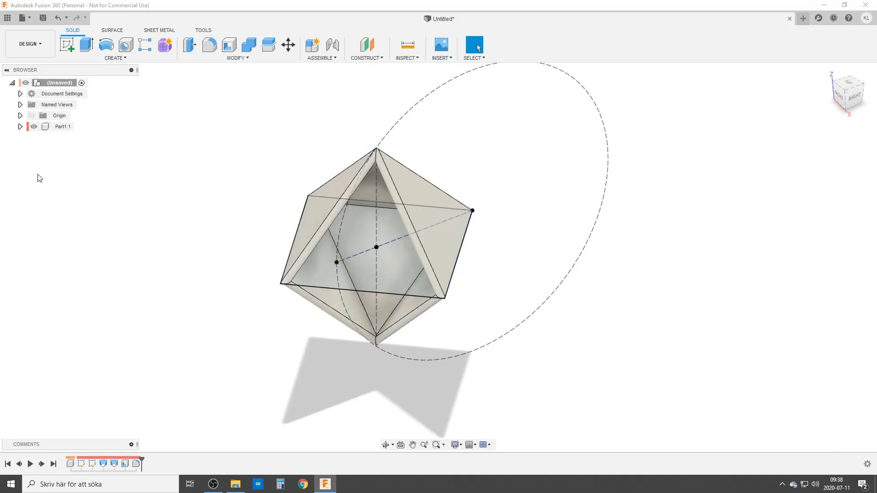
click(19, 126)
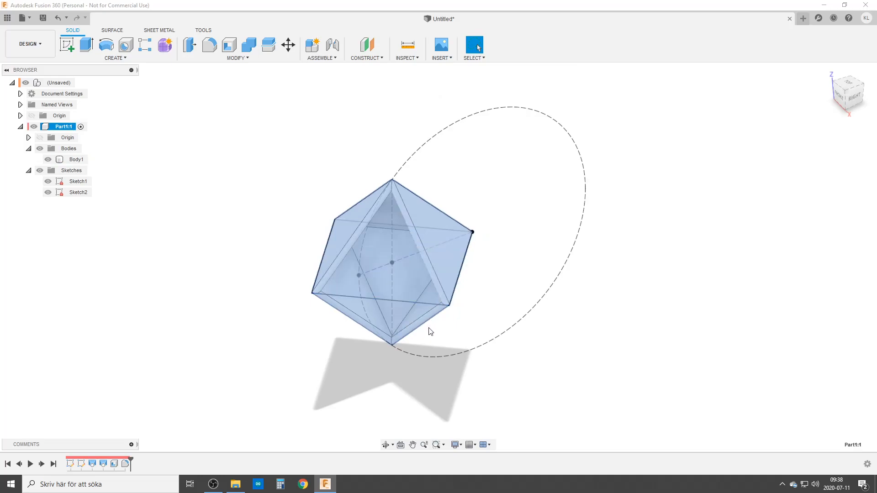
mouse_move(313, 302)
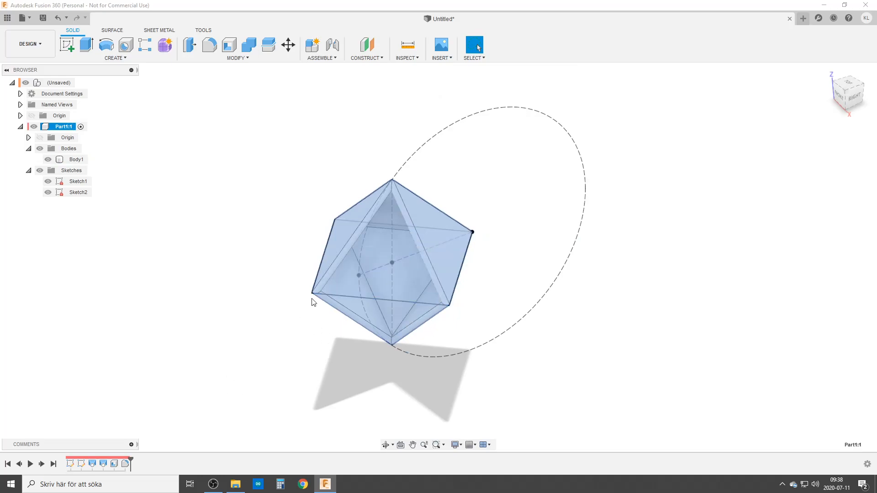
mouse_move(242, 302)
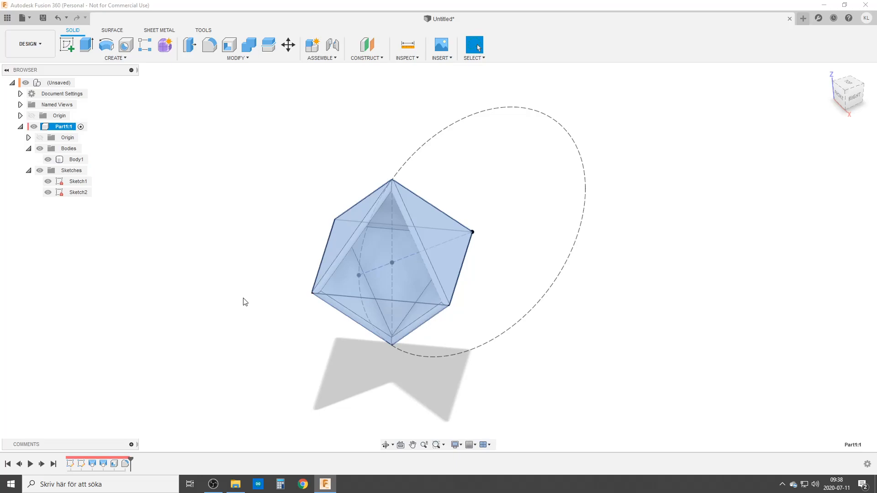